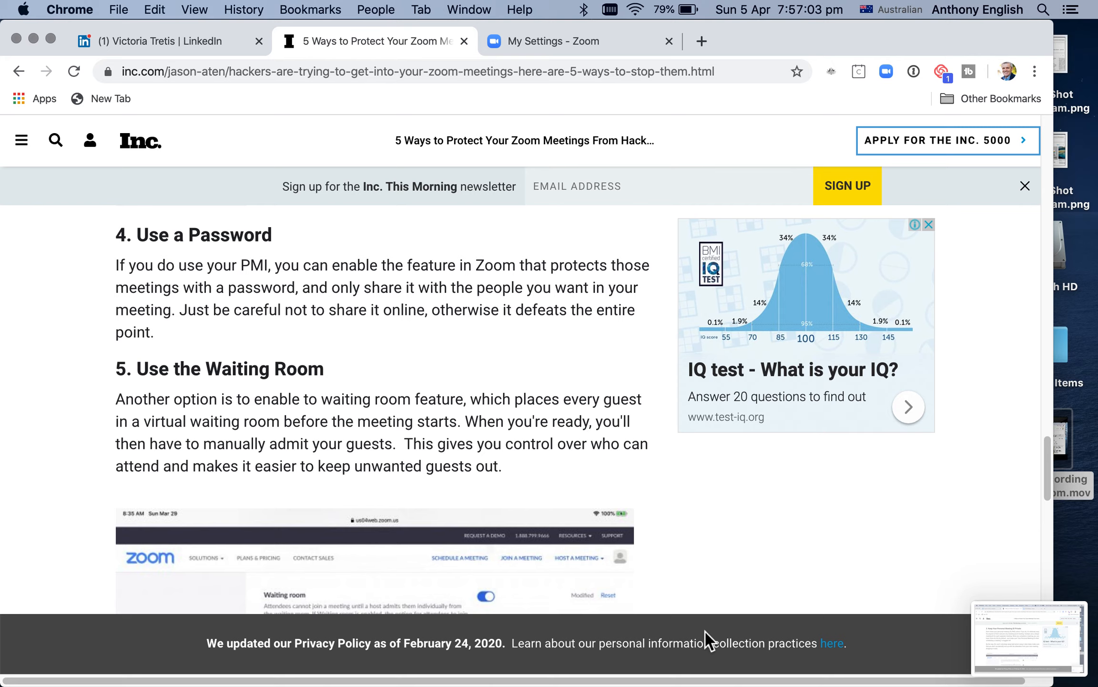
mouse_move(610, 604)
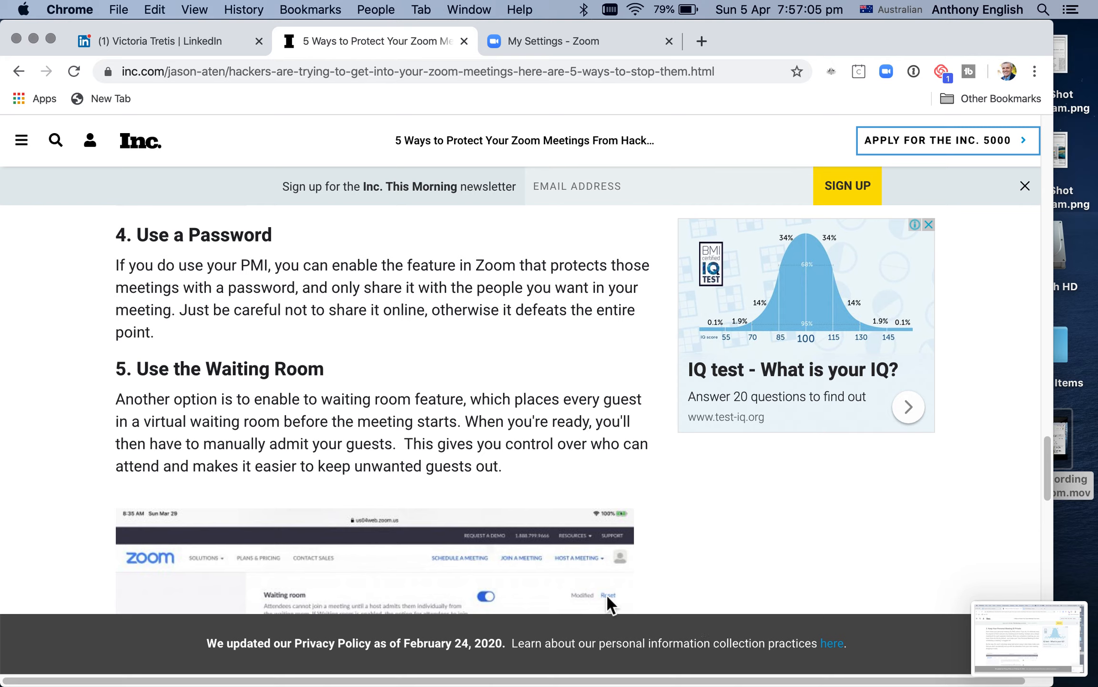
mouse_move(322, 259)
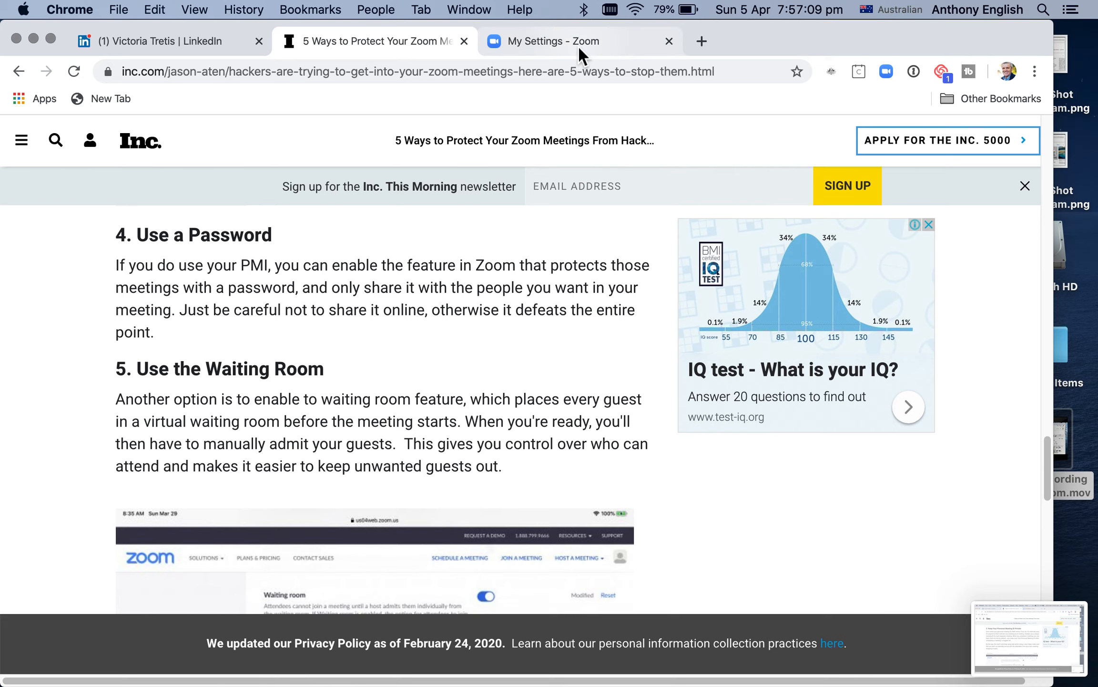
Switch to the My Settings page and scroll to the locked 'Require a password' options.
click(567, 40)
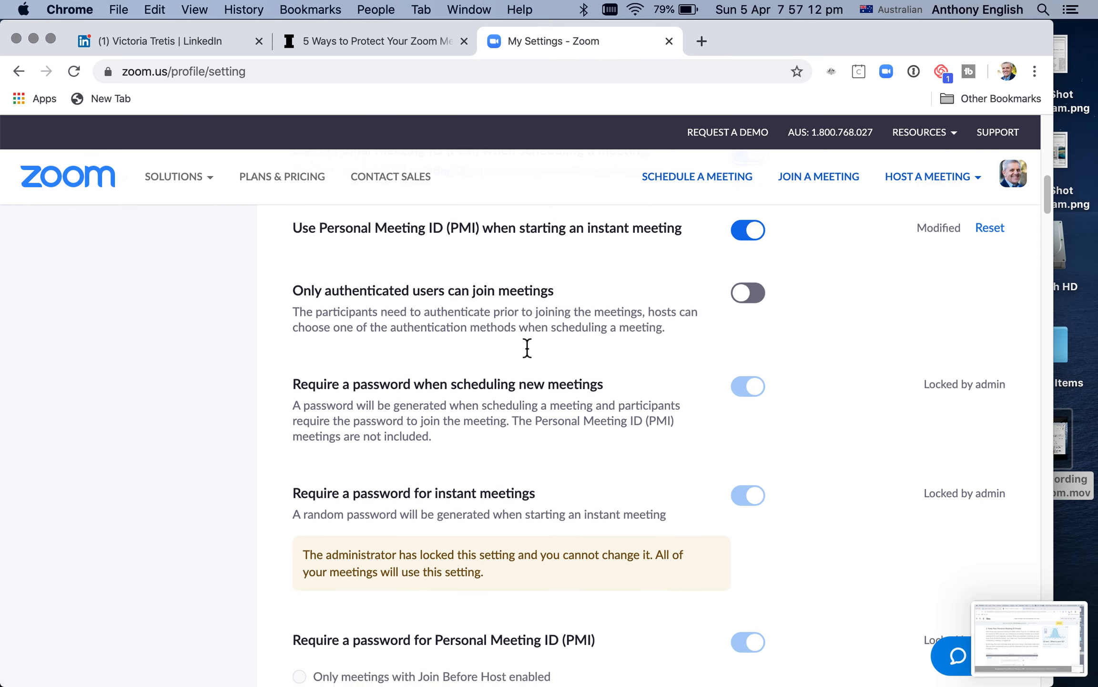
scroll(down, 3)
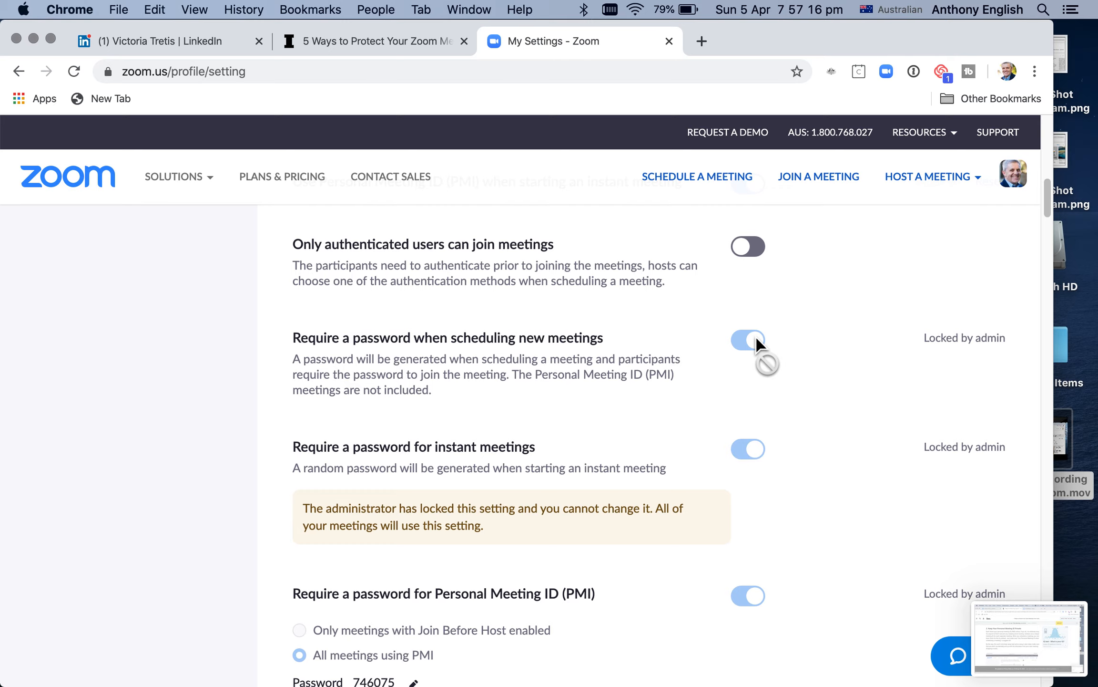
mouse_move(646, 468)
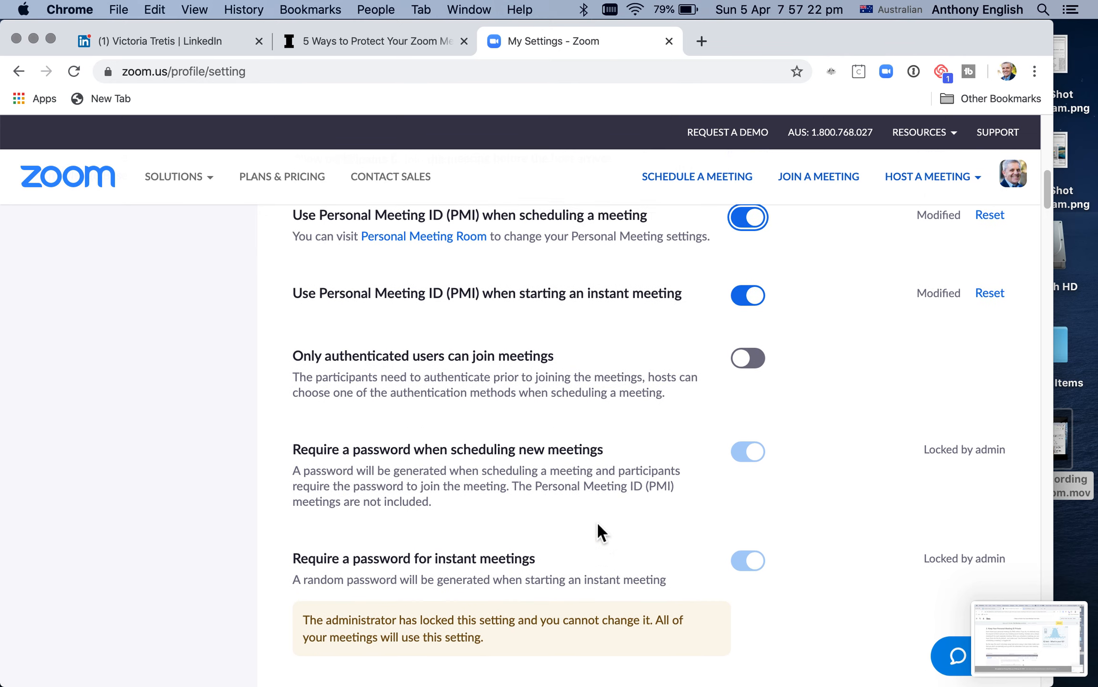
scroll(down, 3)
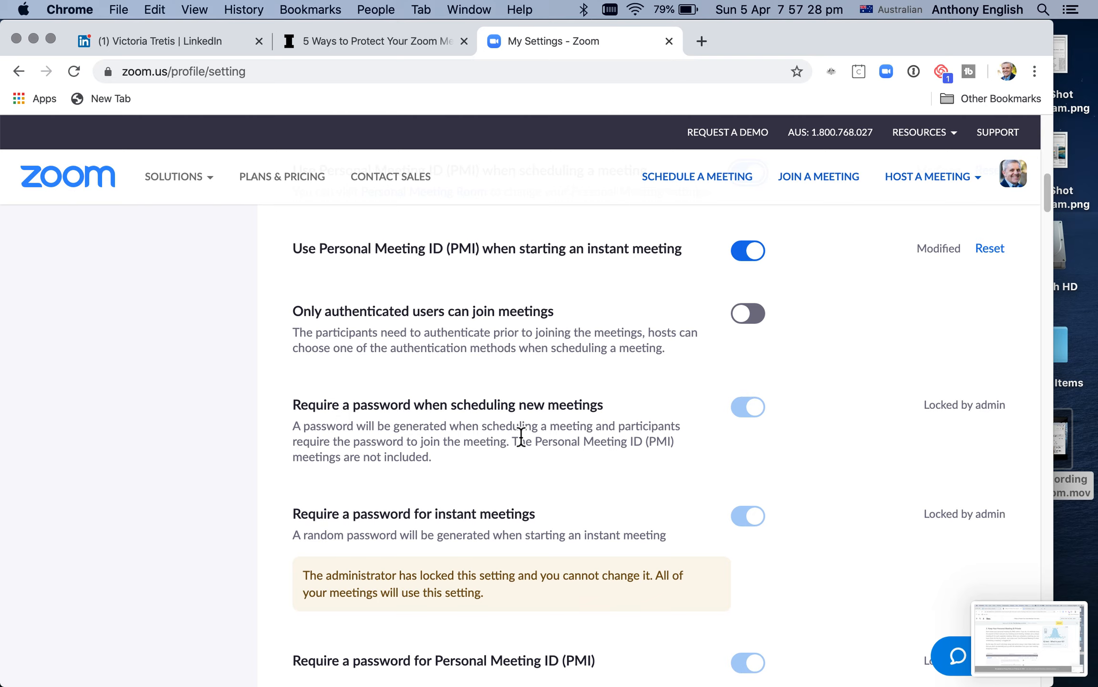
scroll(down, 3)
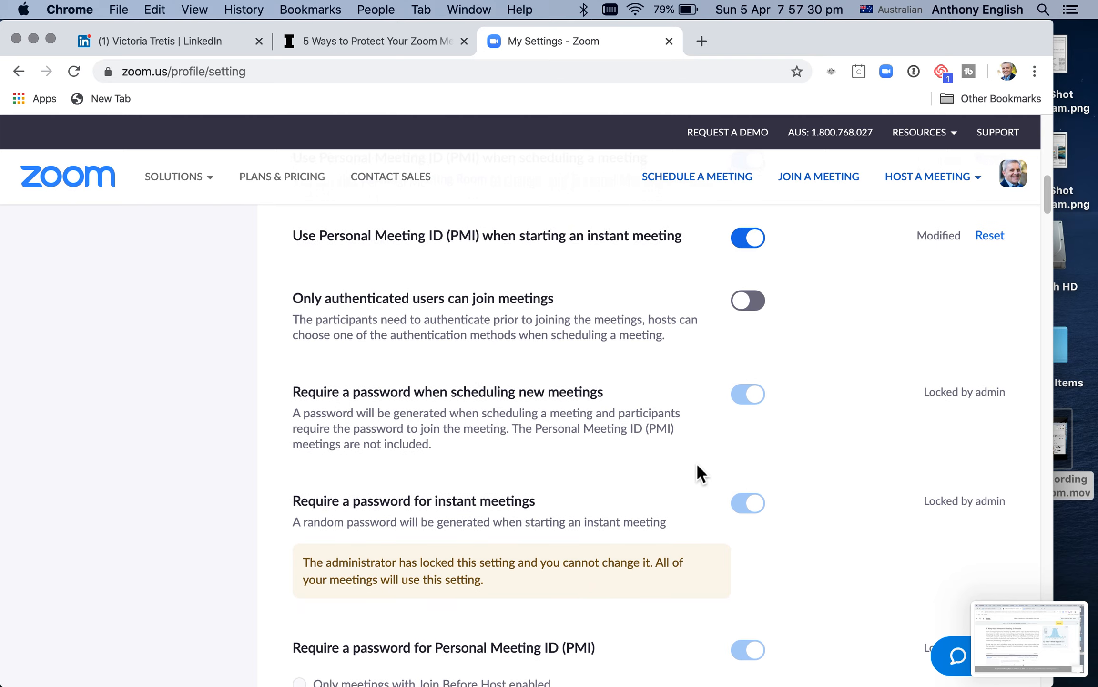
scroll(down, 3)
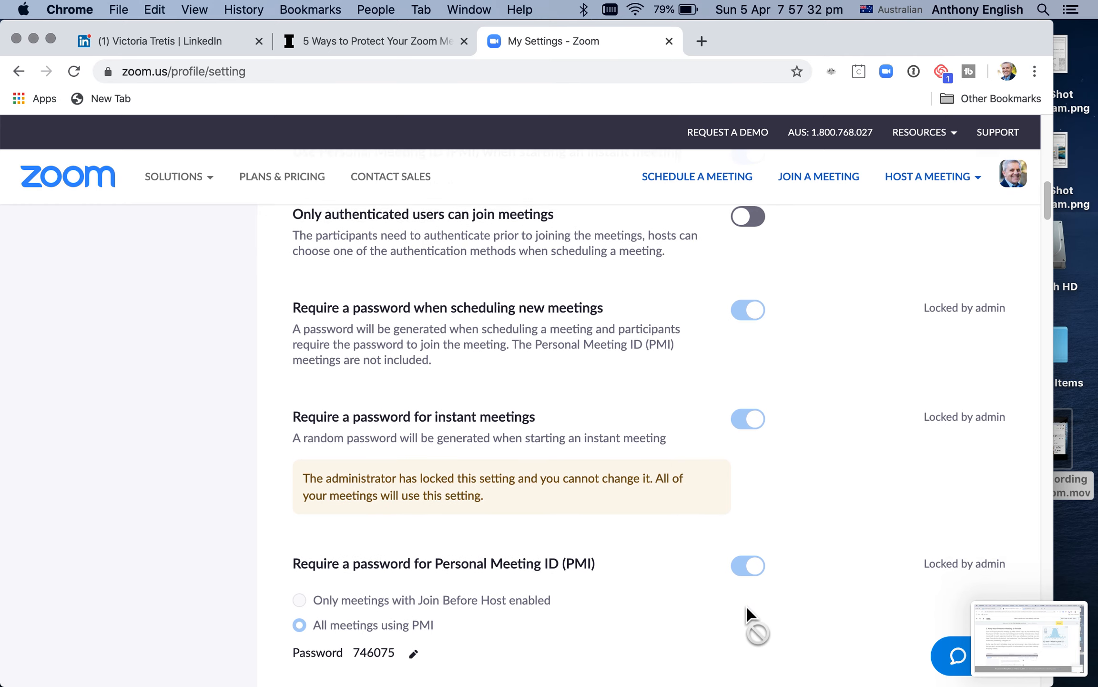